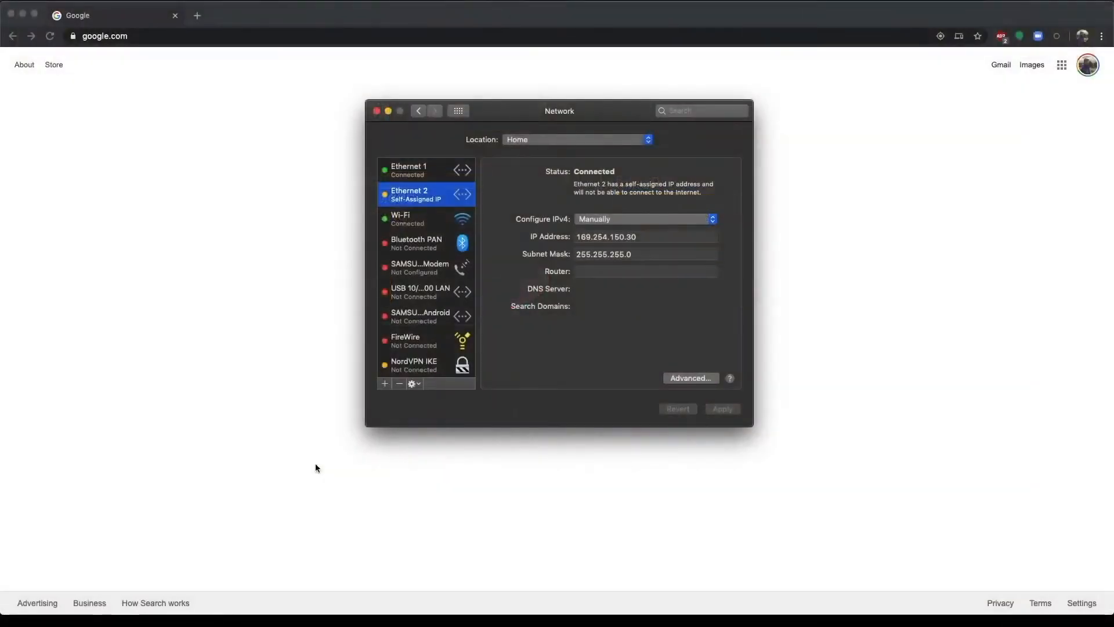
mouse_move(455, 214)
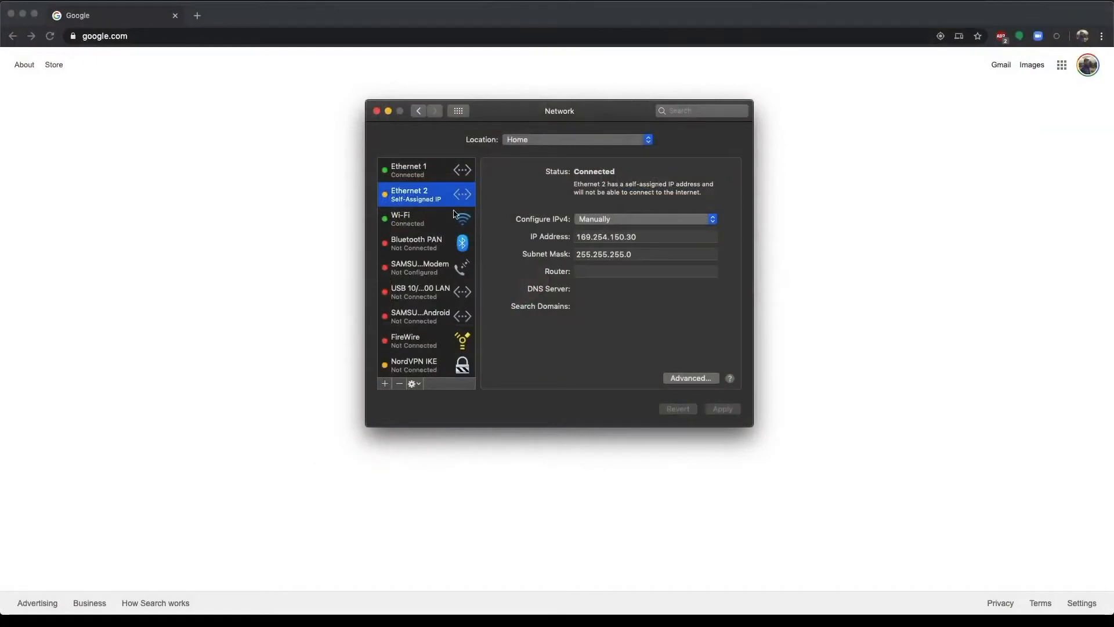
- Check the Ethernet 2 network settings, then sign in to the CCM at 169.254.150.221
click(459, 110)
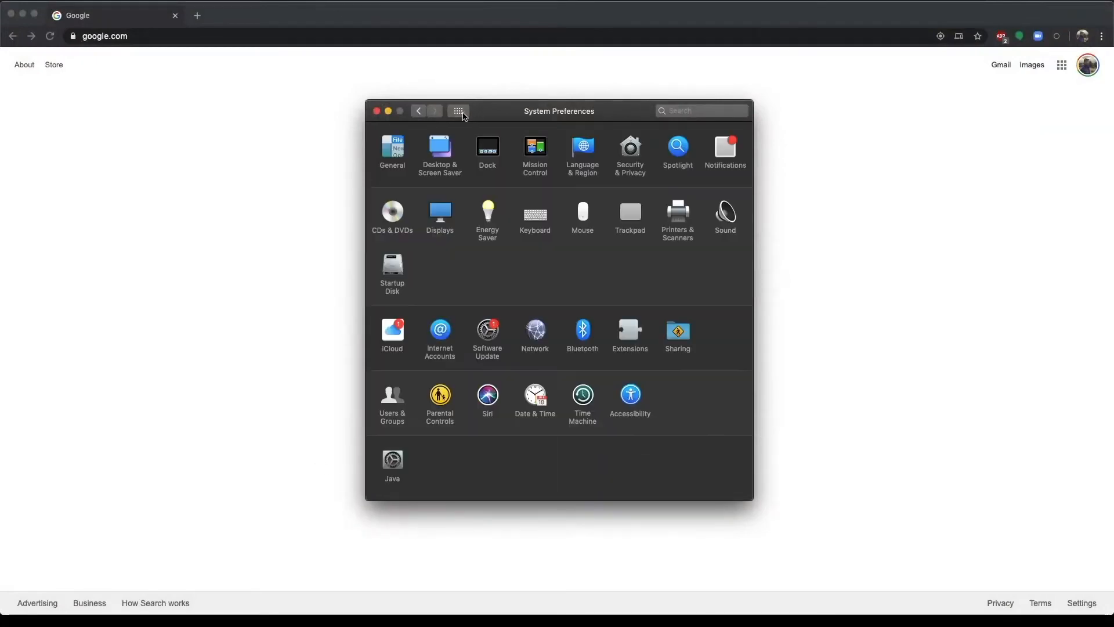
click(535, 330)
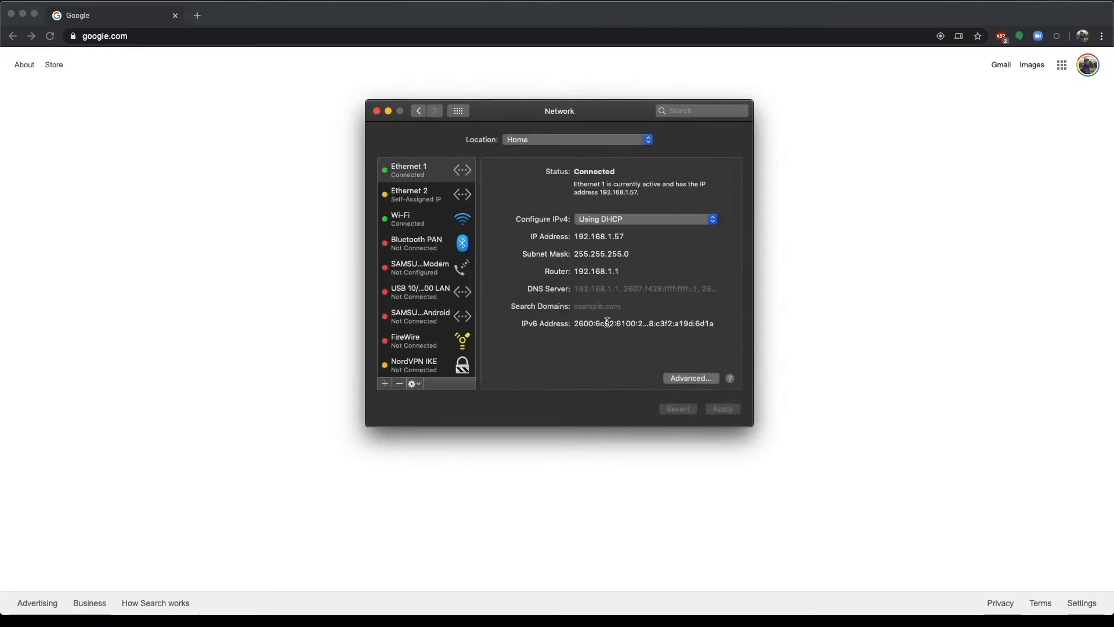
click(419, 194)
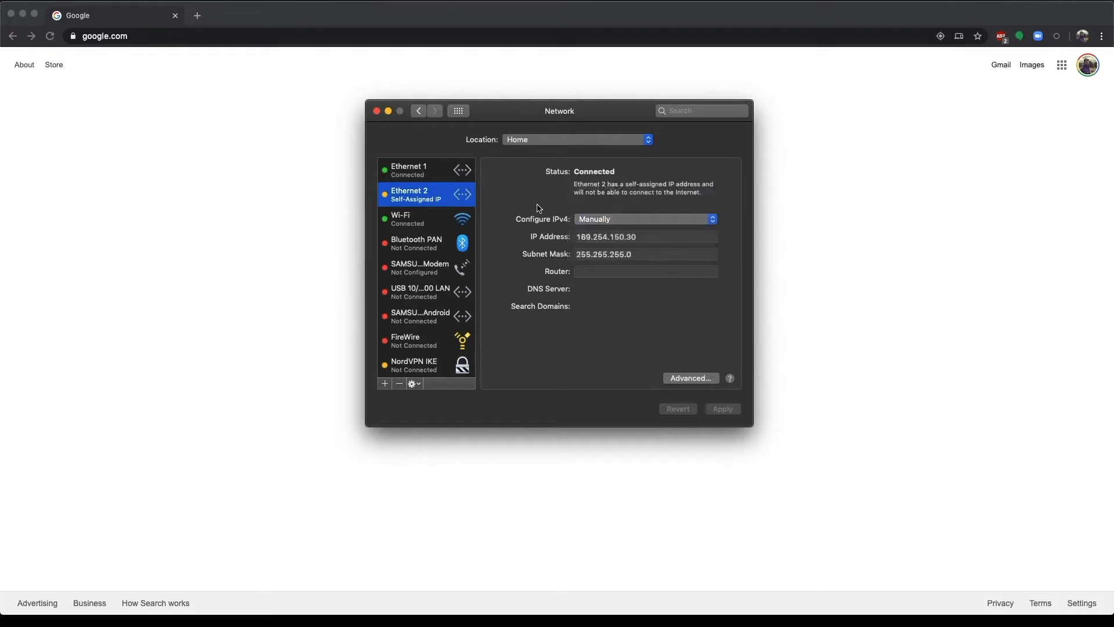
click(644, 237)
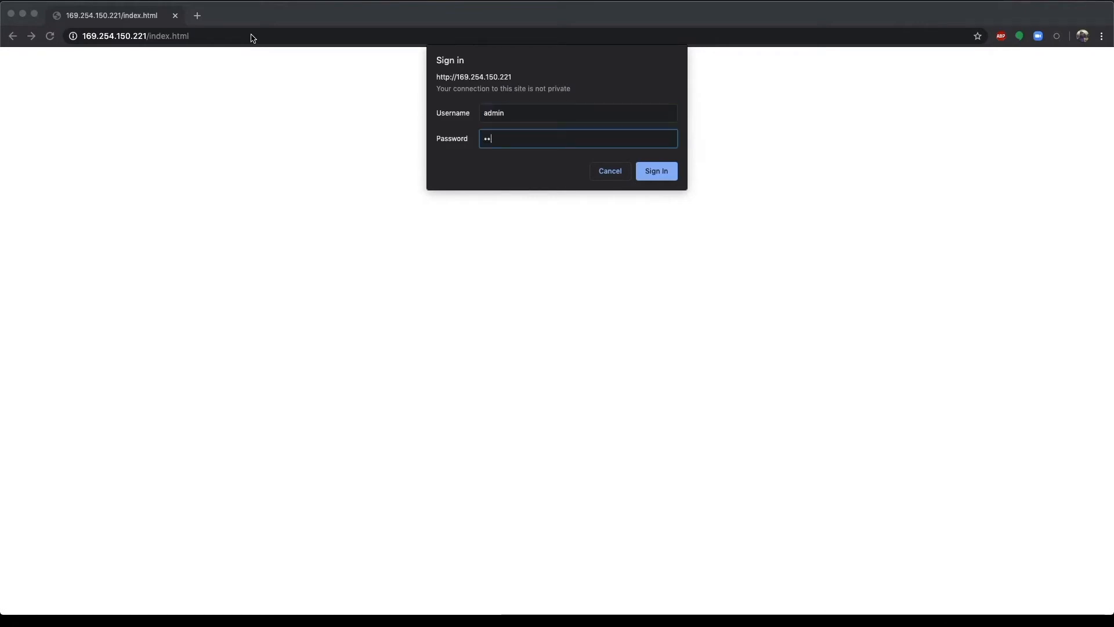
click(654, 170)
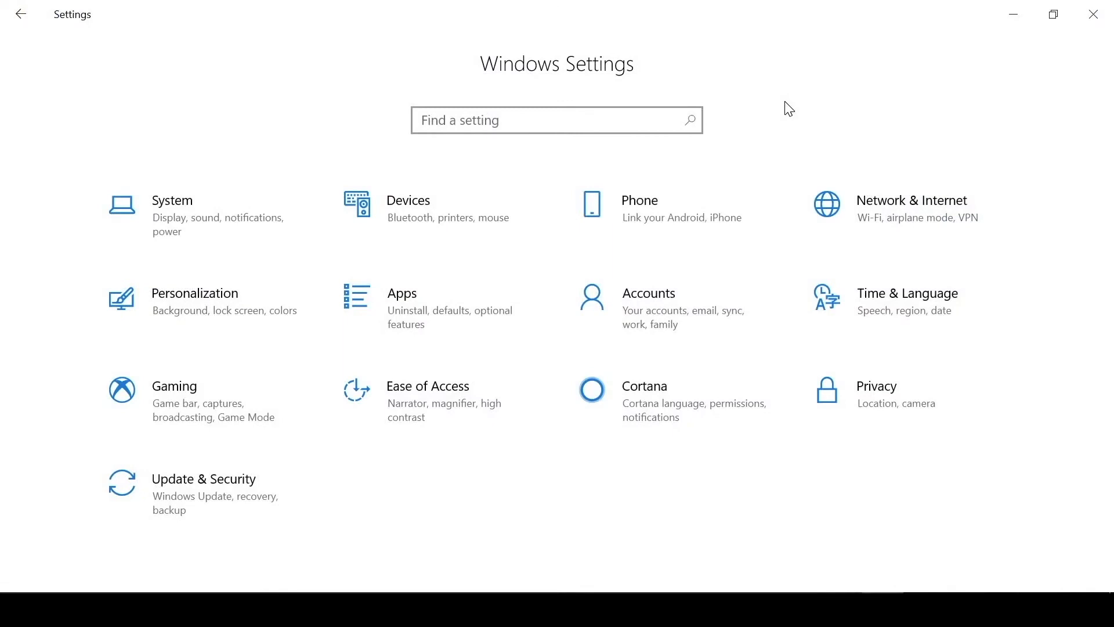
mouse_move(893, 215)
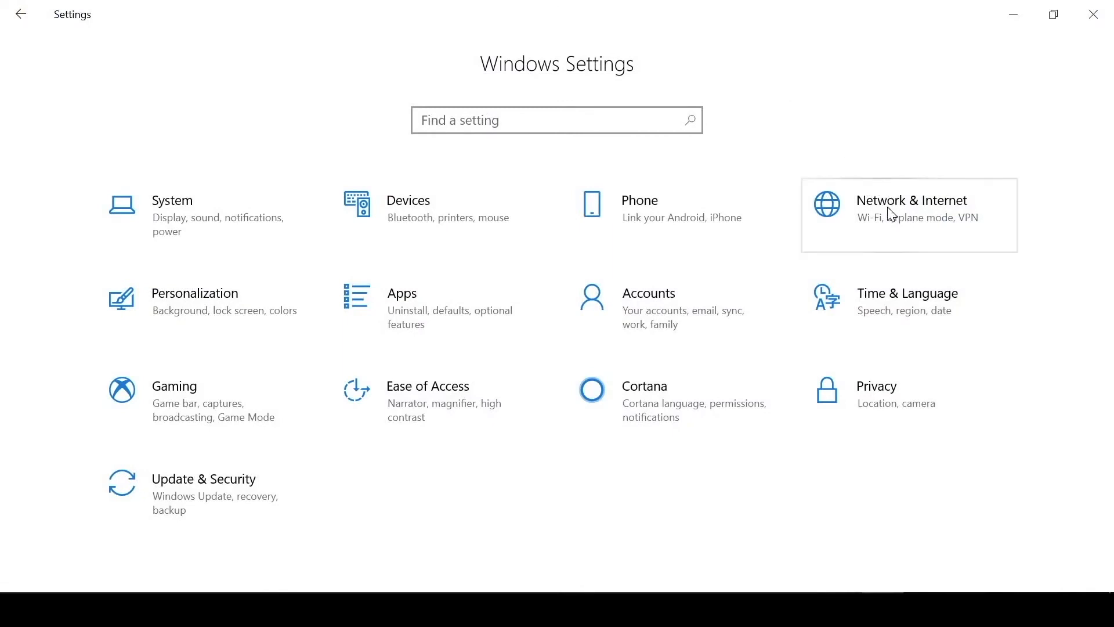
- Reach the Network Connections adapter list via Network & Internet's Ethernet settings
click(911, 208)
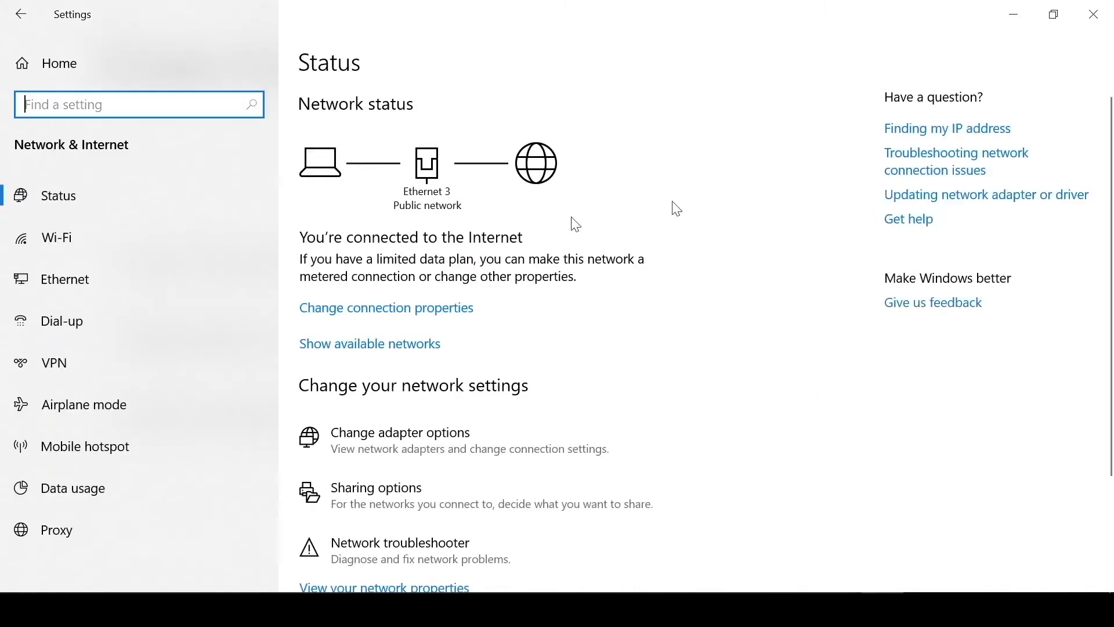
mouse_move(93, 193)
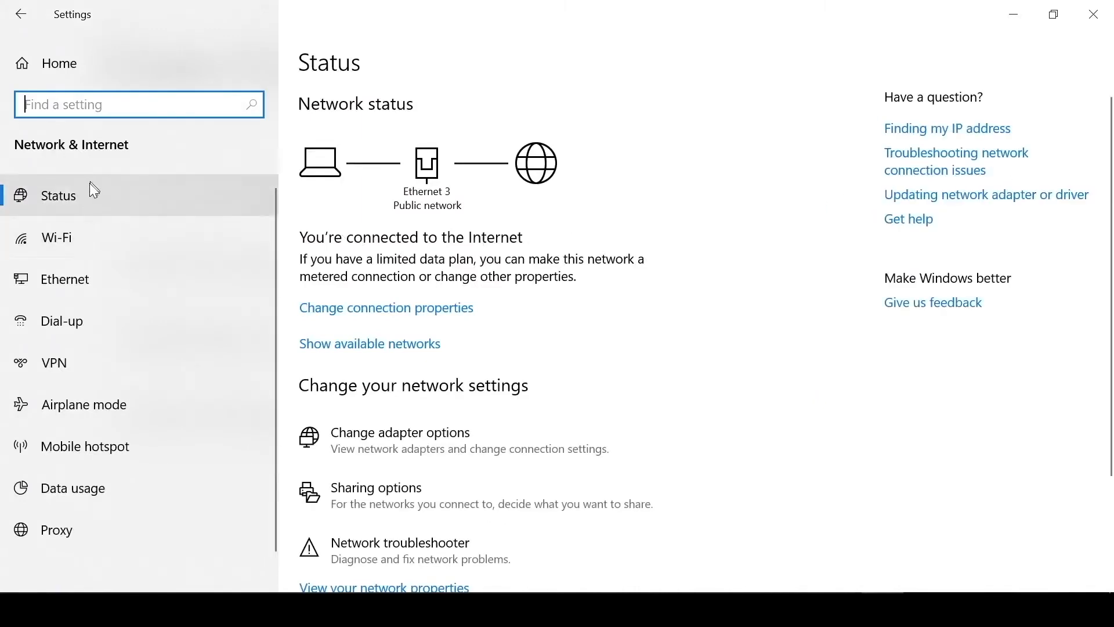
click(65, 279)
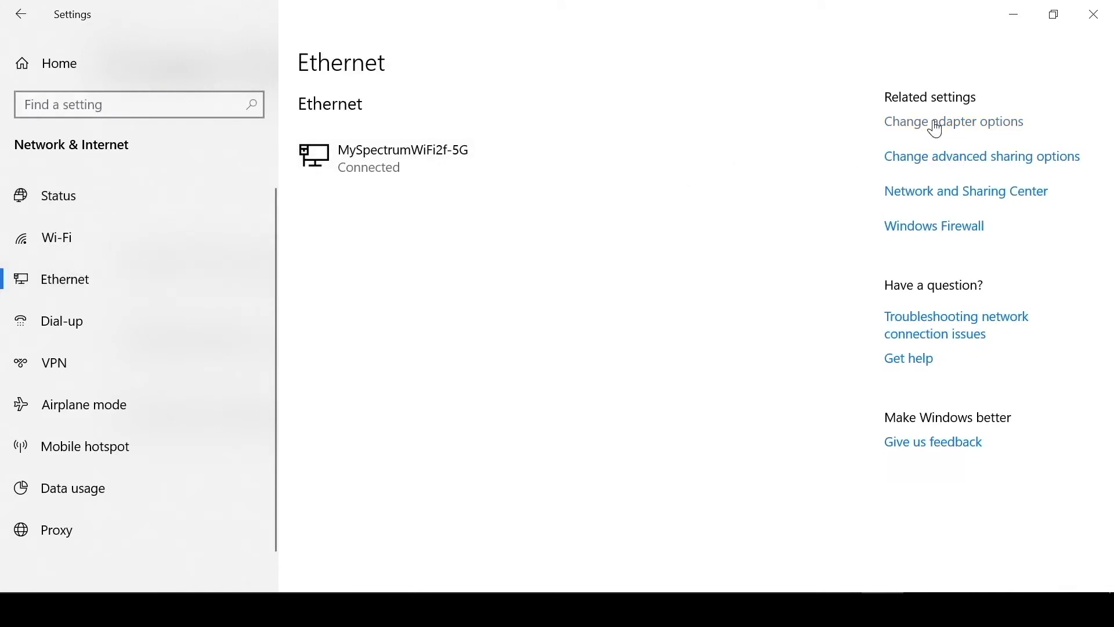
click(952, 122)
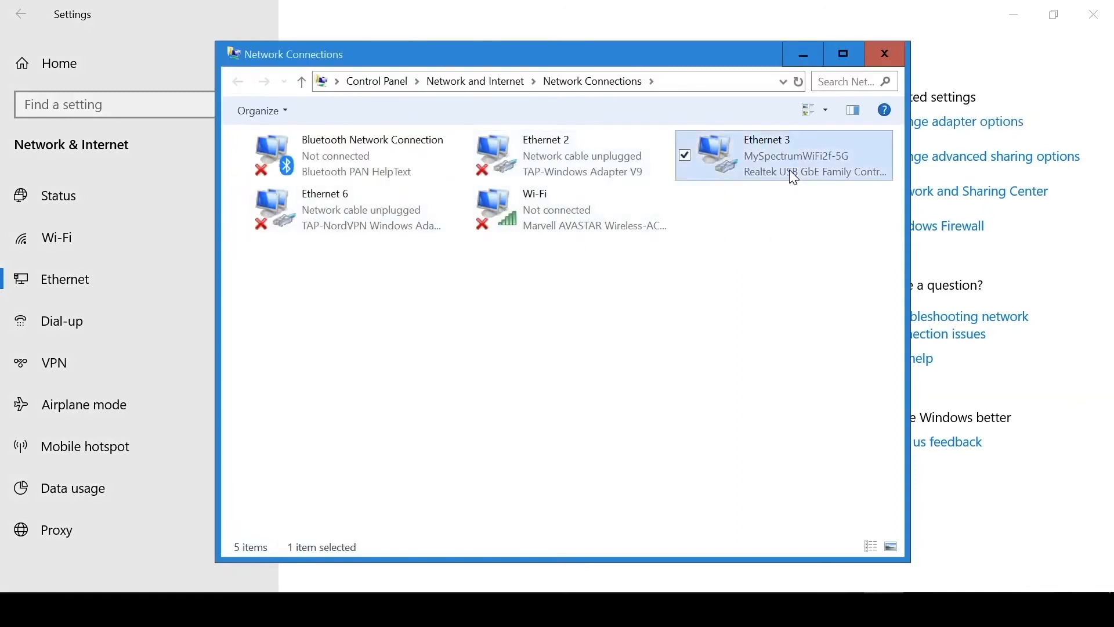
- Switch Ethernet 3's IPv4 properties to a manually entered static IP address
right_click(782, 155)
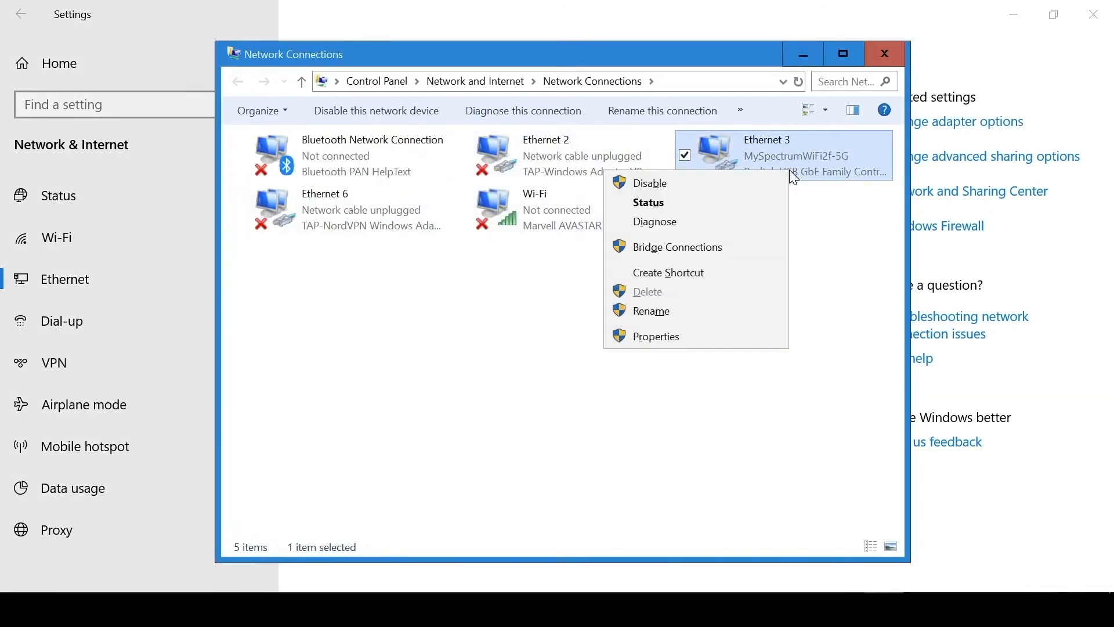
click(657, 336)
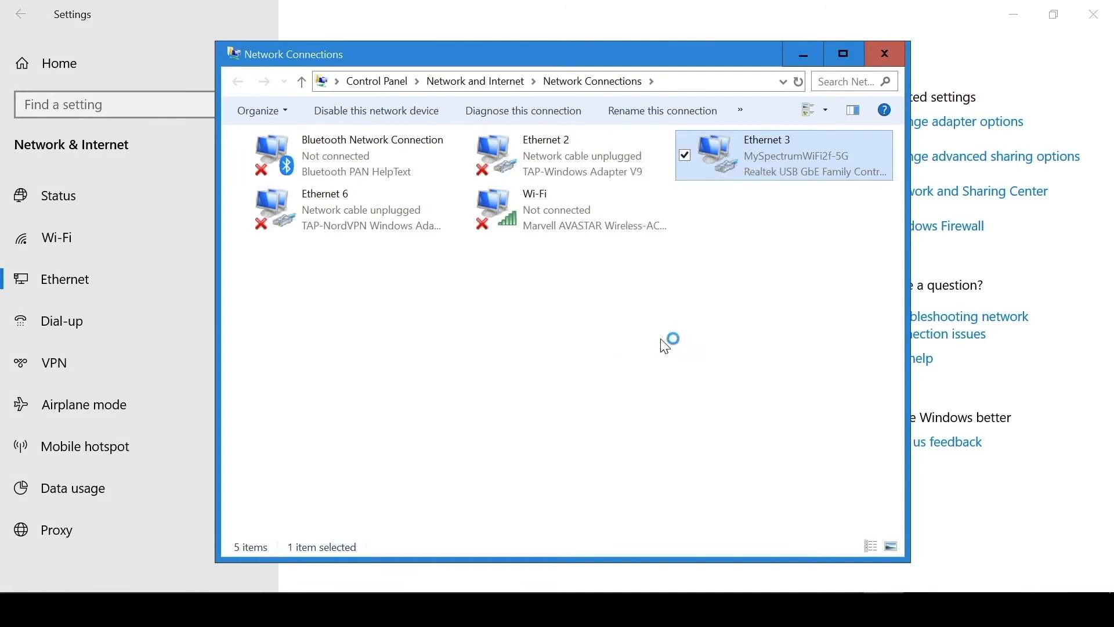
double_click(766, 140)
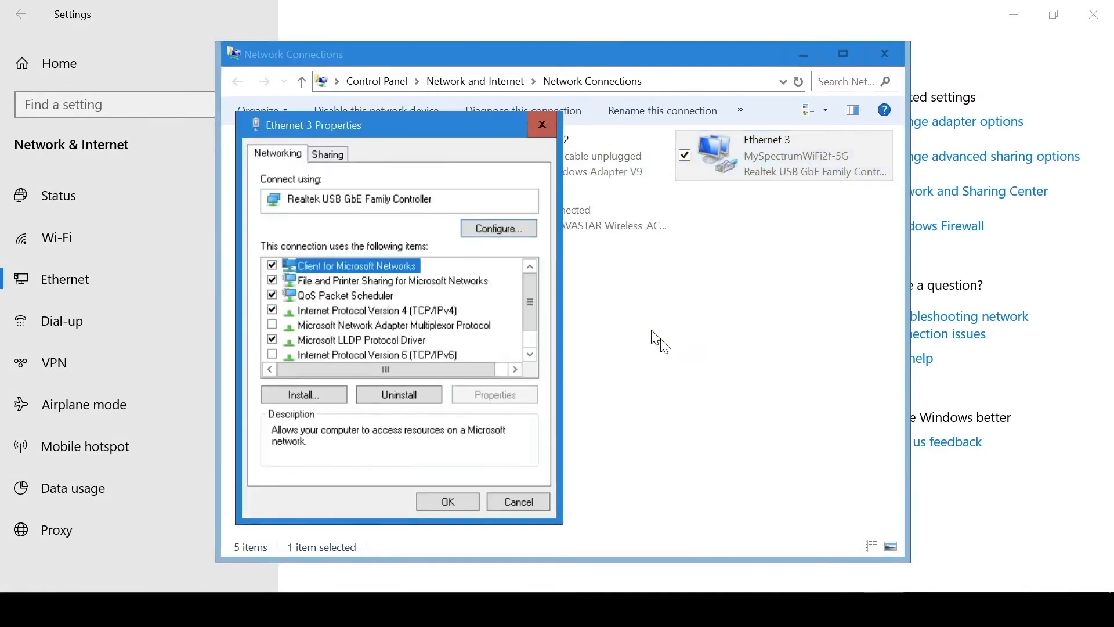
mouse_move(458, 316)
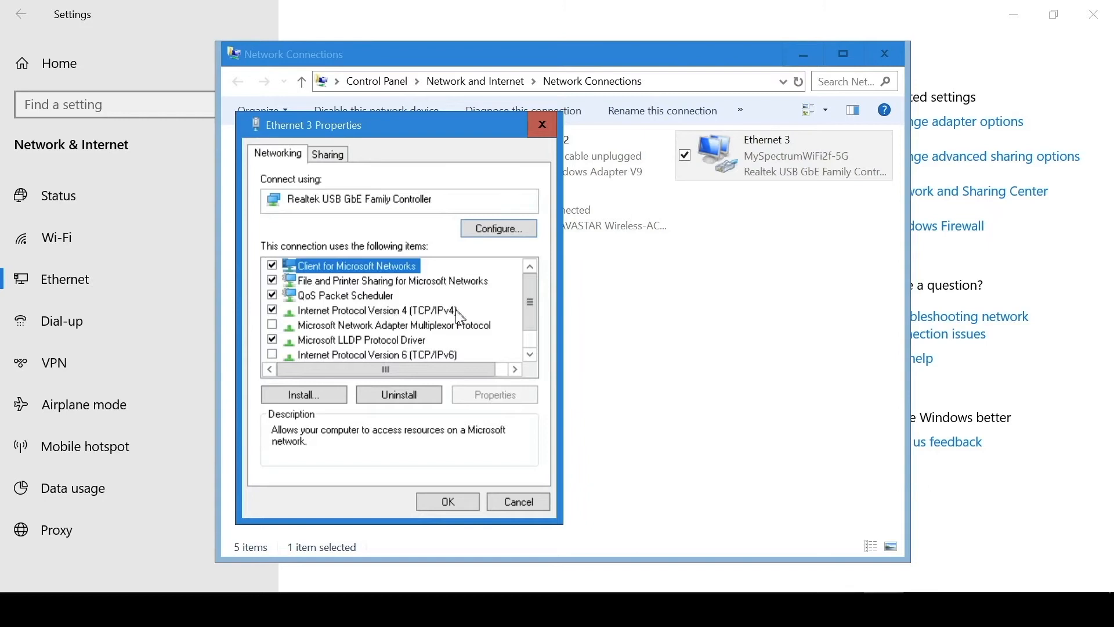
click(374, 310)
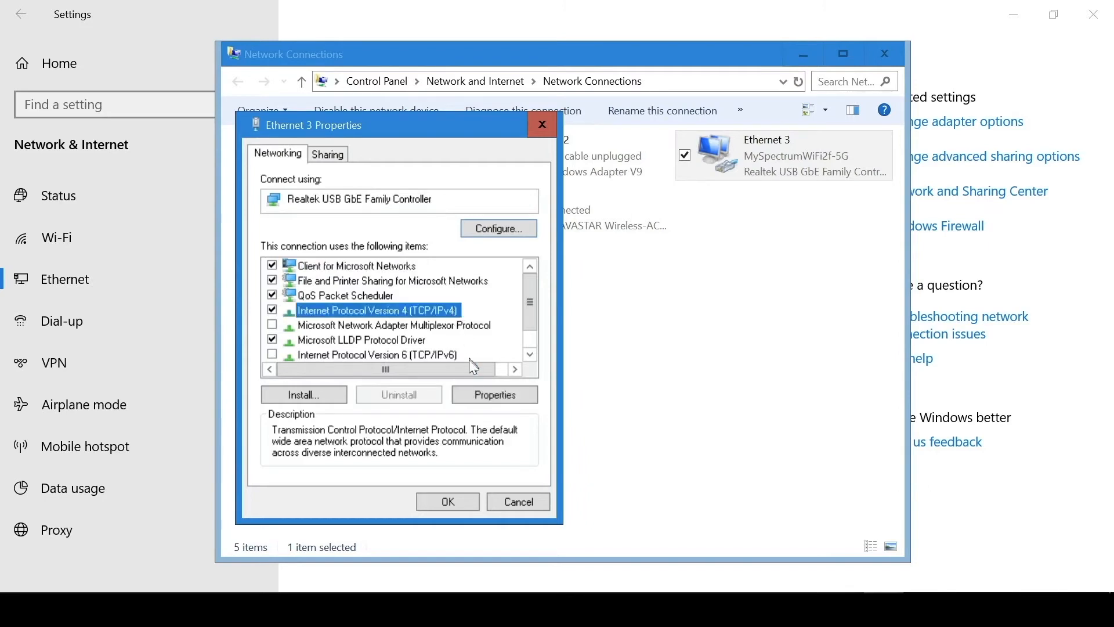
click(494, 394)
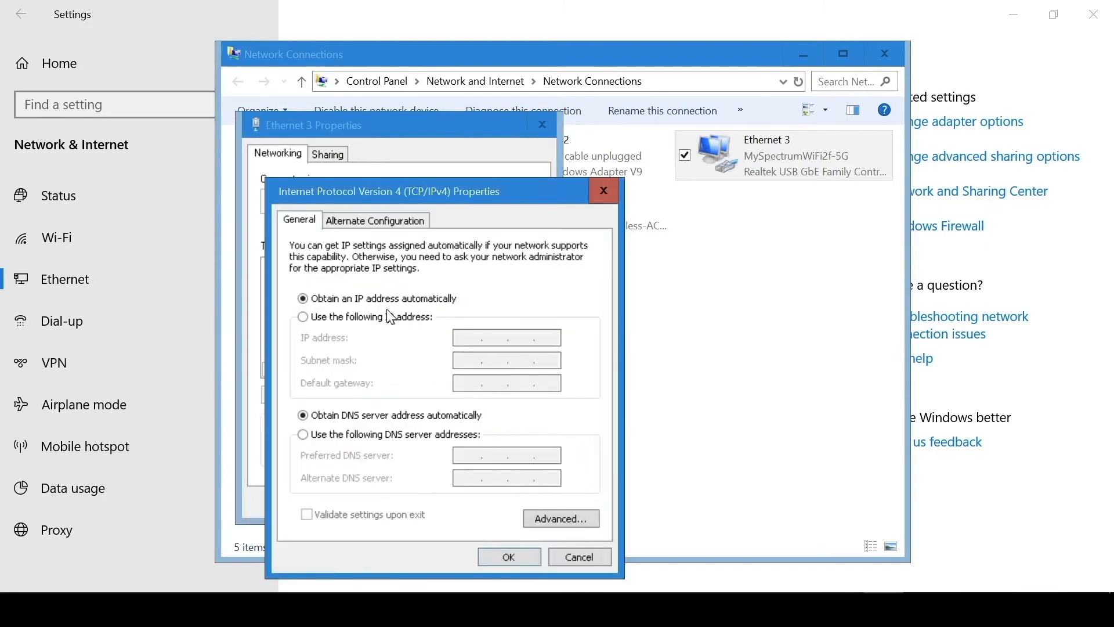
click(304, 316)
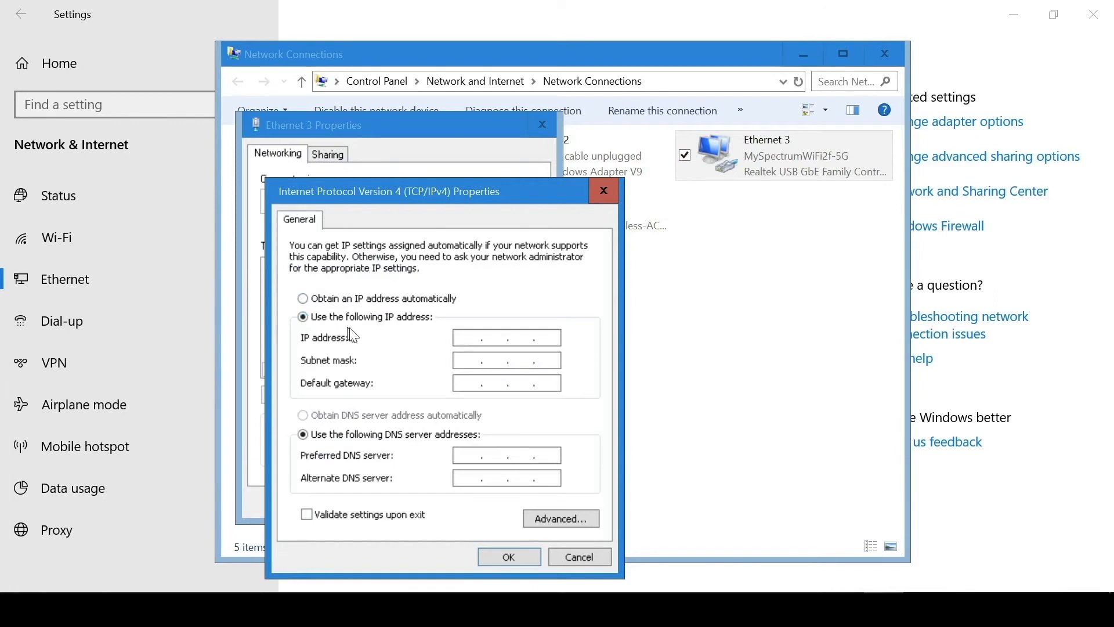
click(484, 337)
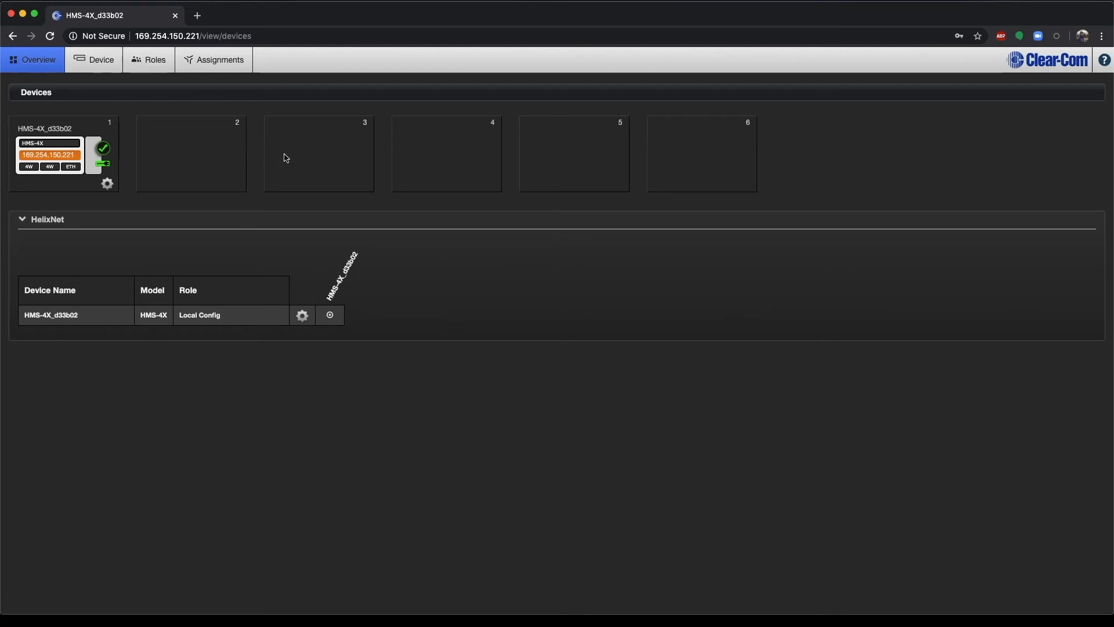
mouse_move(95, 289)
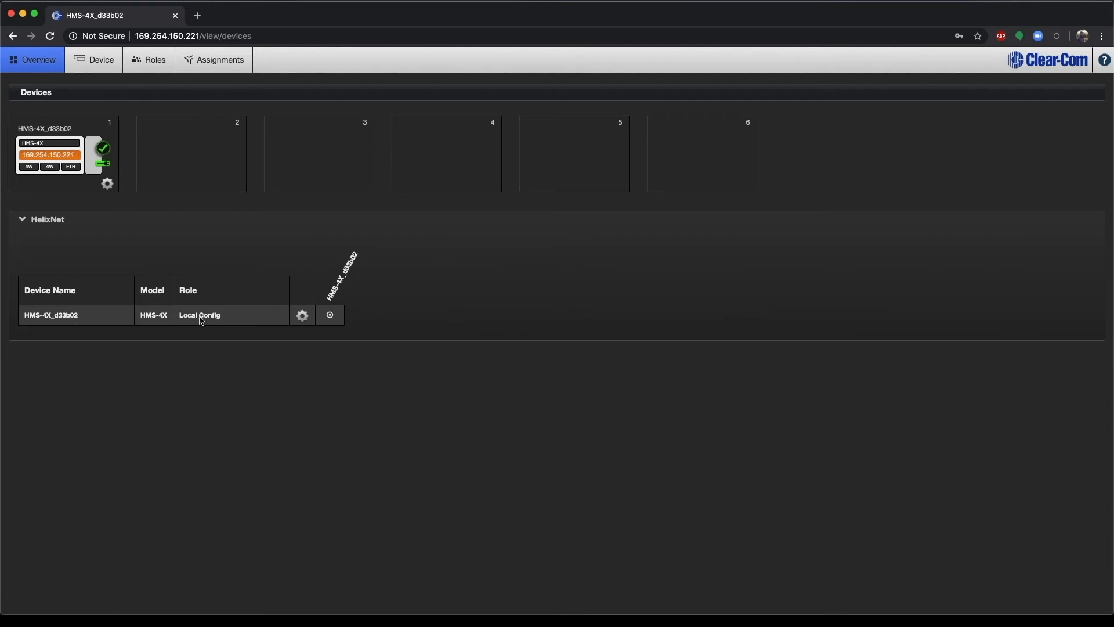
mouse_move(358, 333)
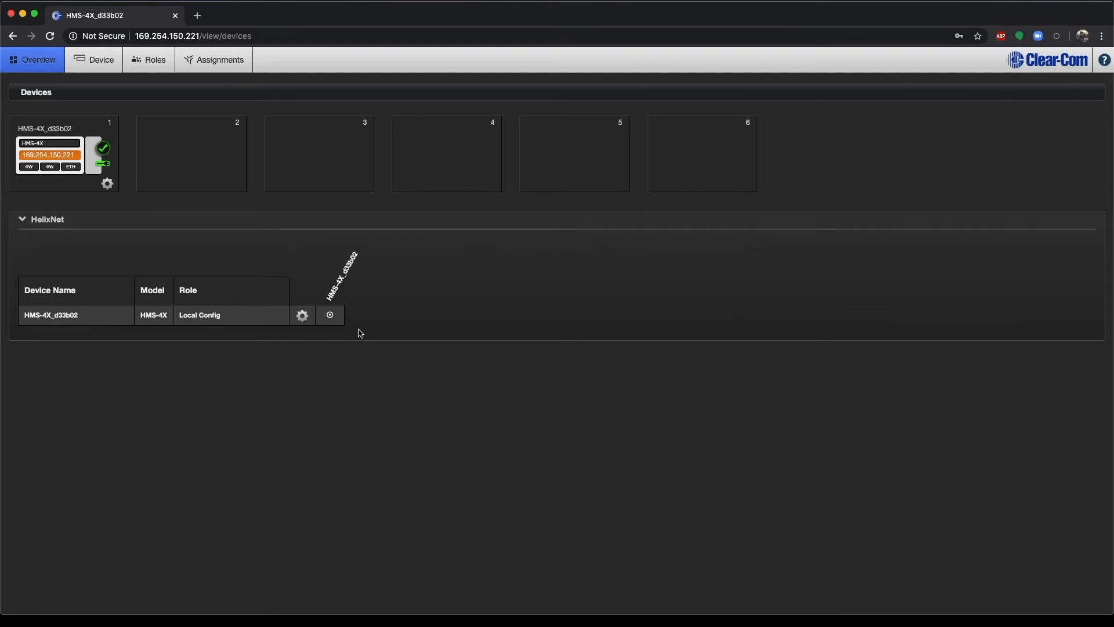
mouse_move(275, 311)
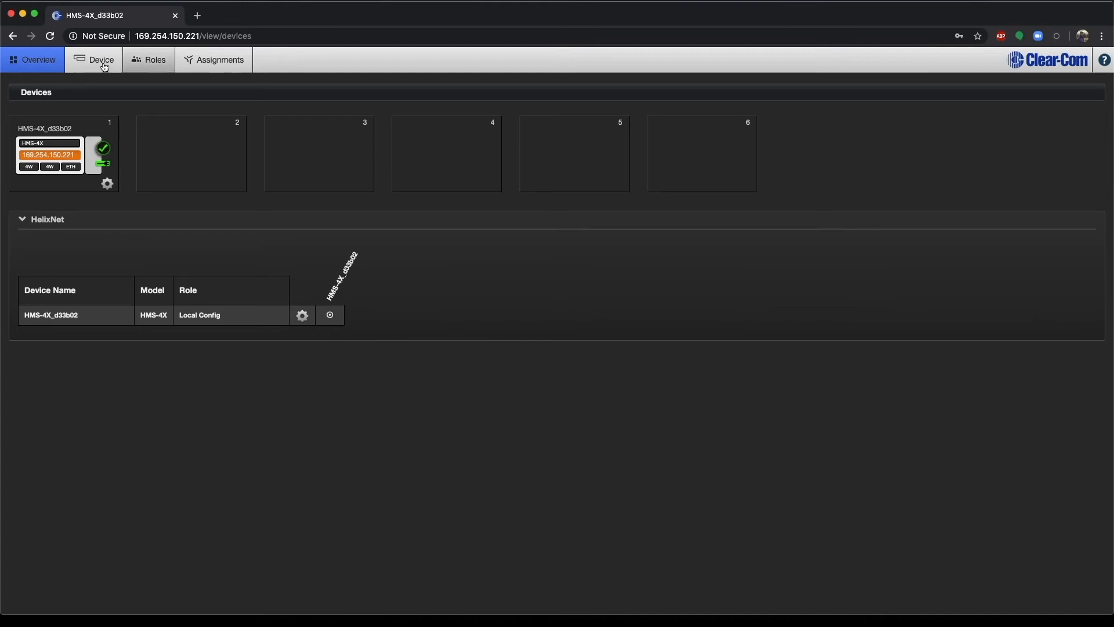
- View the HMS-4X device page with Save/Restore and Maintenance sections expanded
click(101, 60)
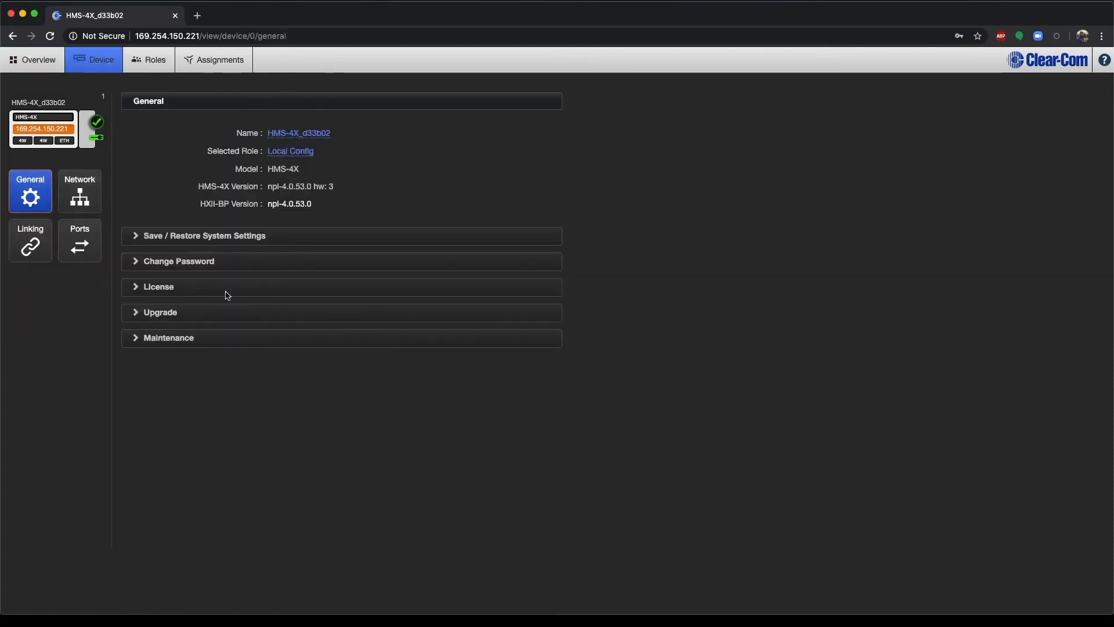
click(204, 235)
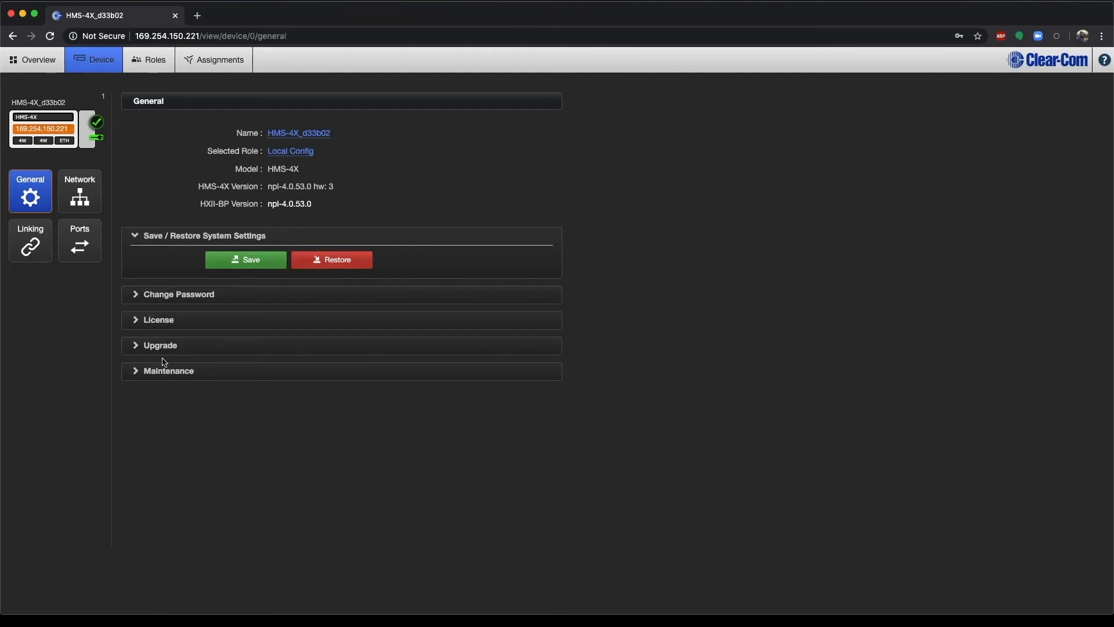
click(169, 371)
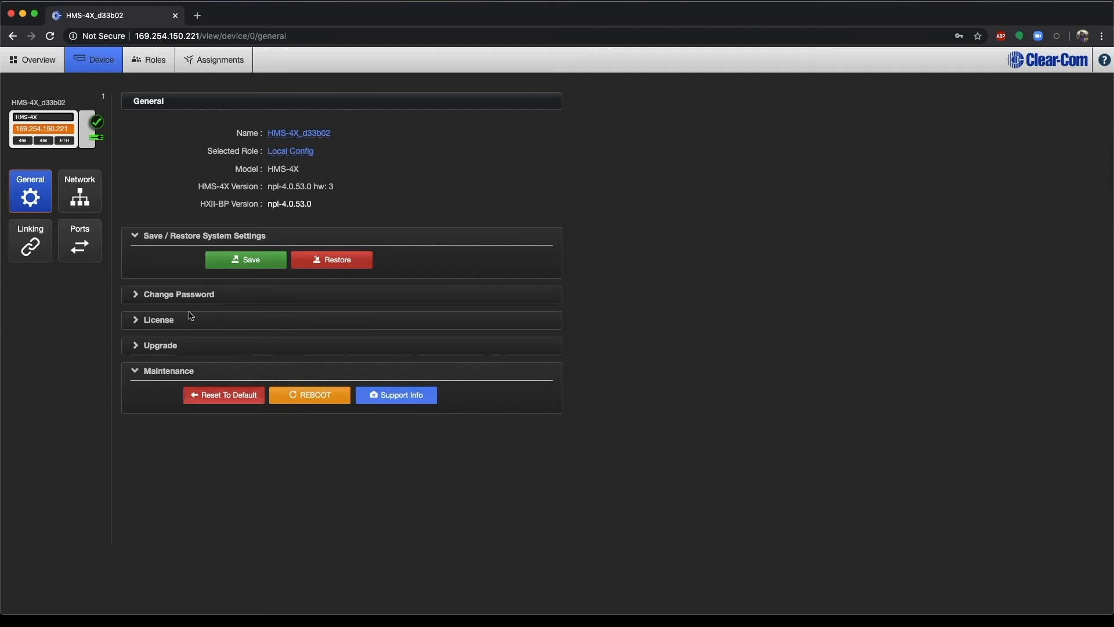
- Review the Network, Linking and Audio Ports pages, ending on 4W Slot 1 Port A
click(78, 190)
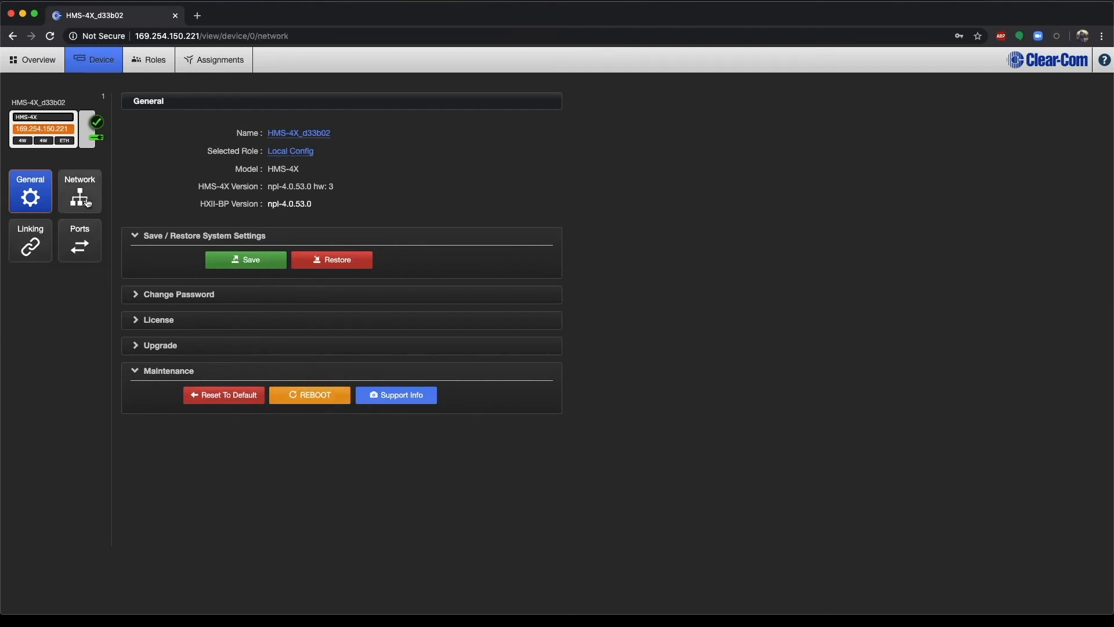
click(79, 190)
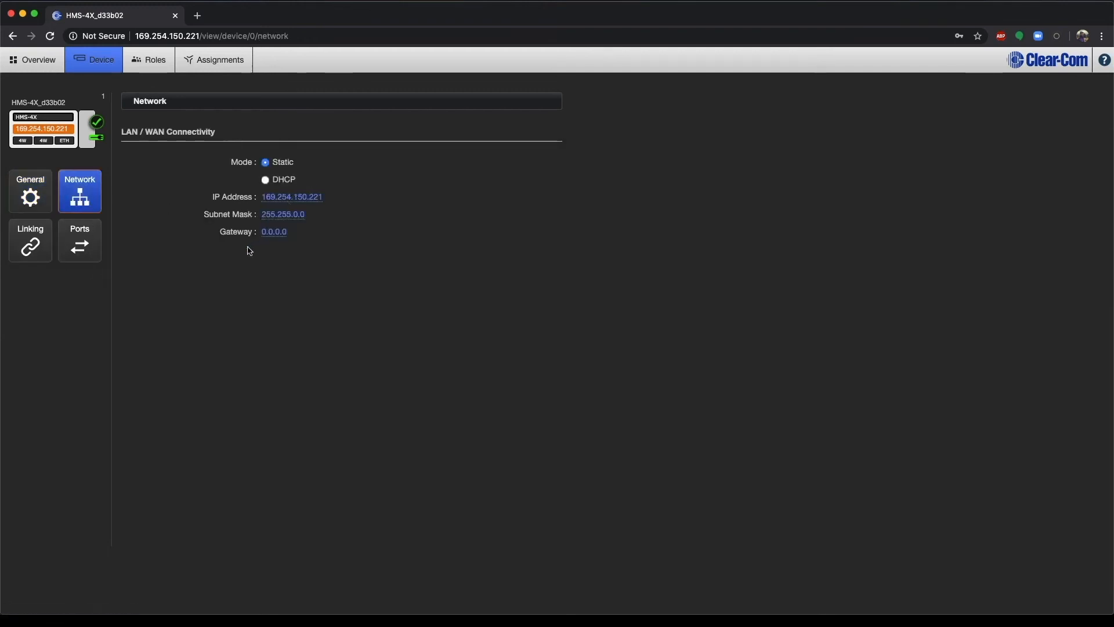
click(30, 240)
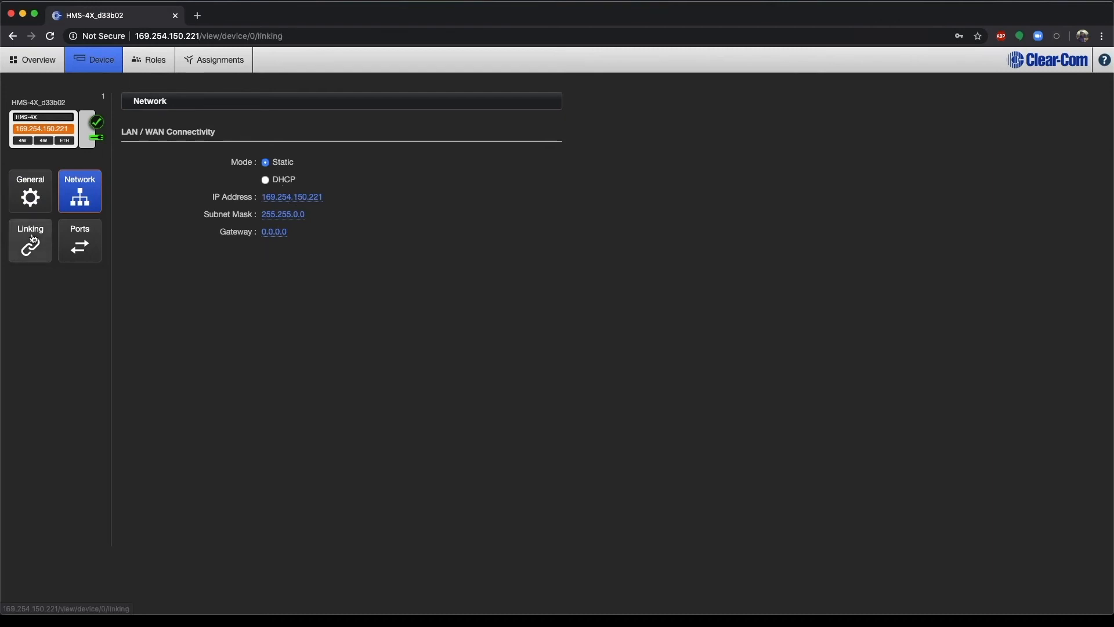
click(29, 240)
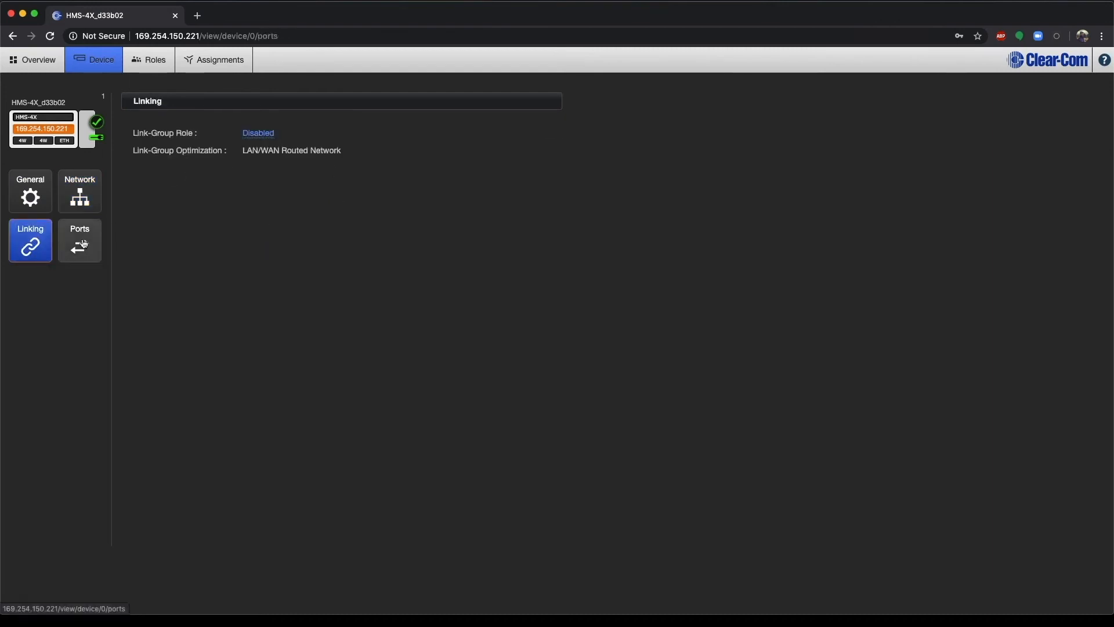
click(79, 240)
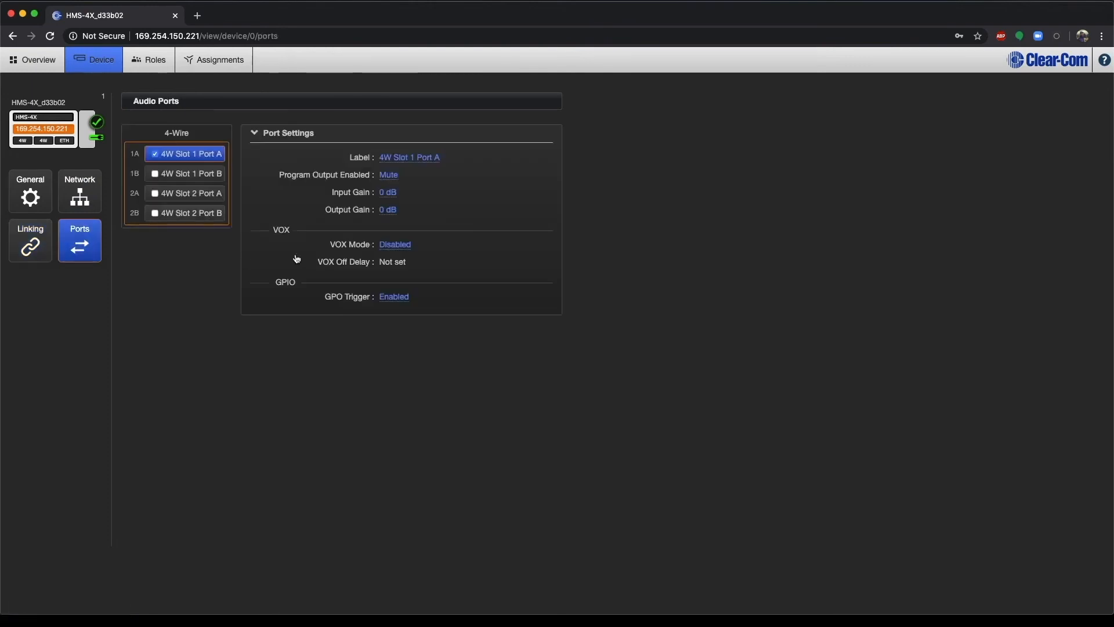
mouse_move(319, 126)
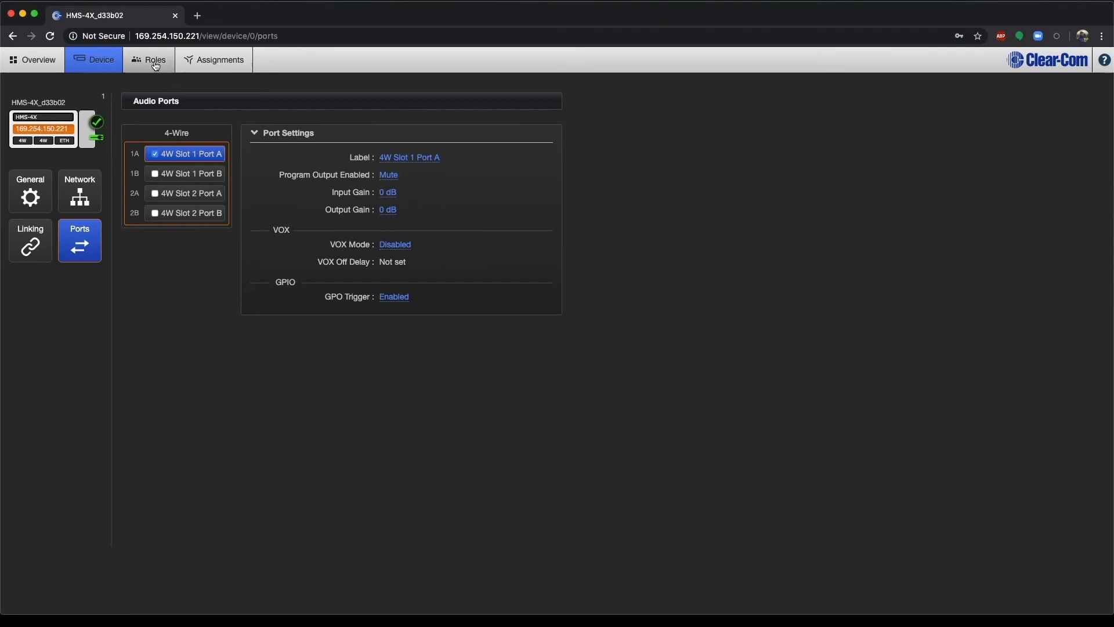
- Check the HMS Default role keyset and the Beltpack (HBP) roles, then go to Assignments
click(149, 59)
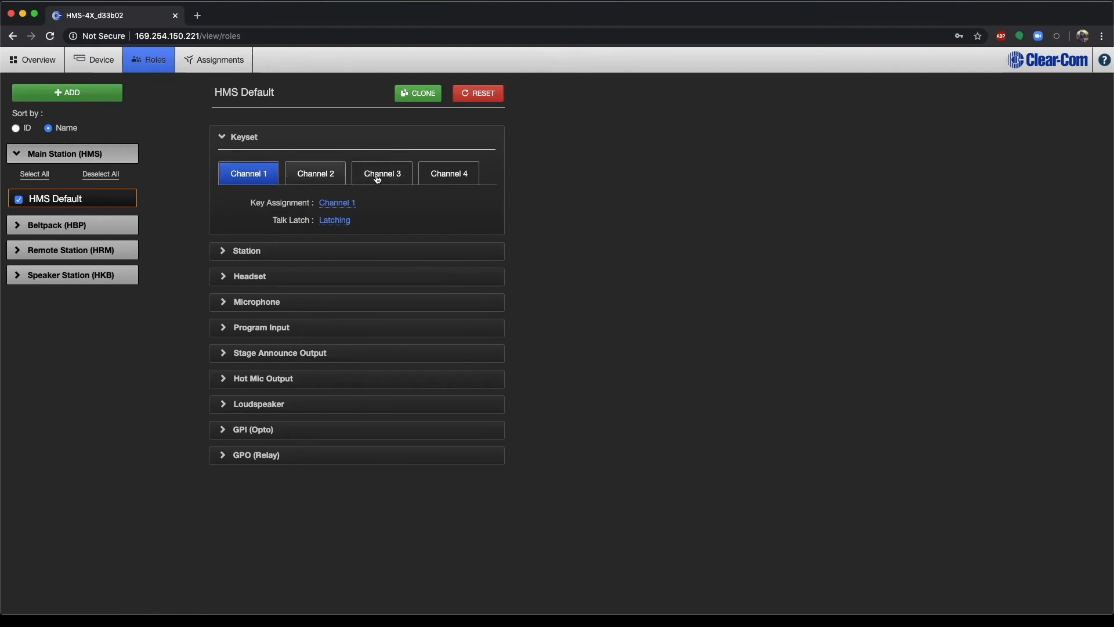
mouse_move(77, 229)
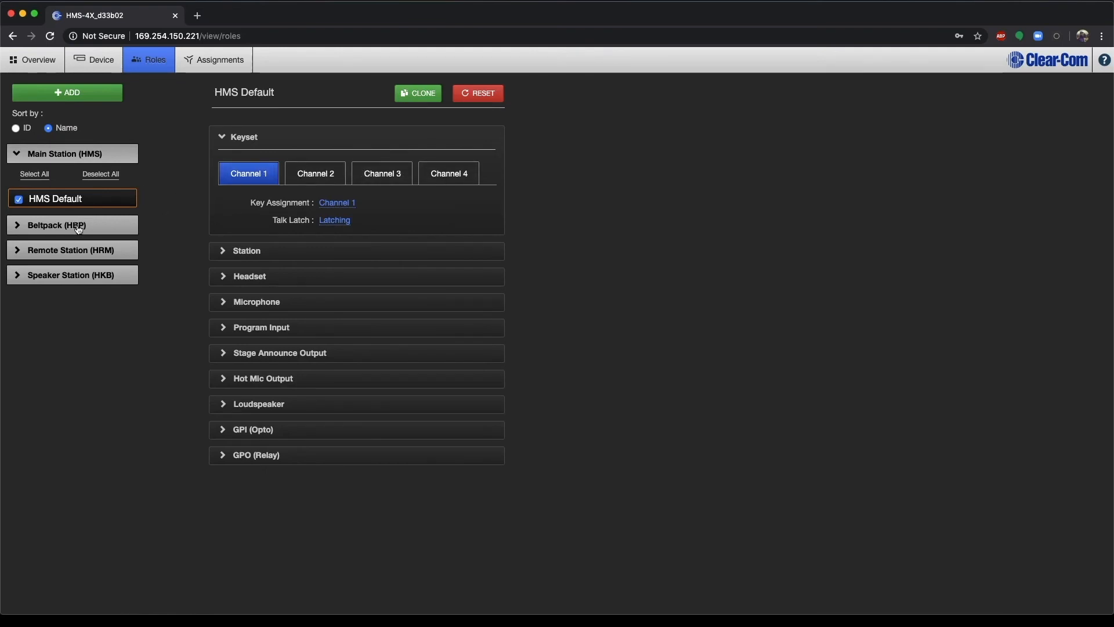
click(57, 226)
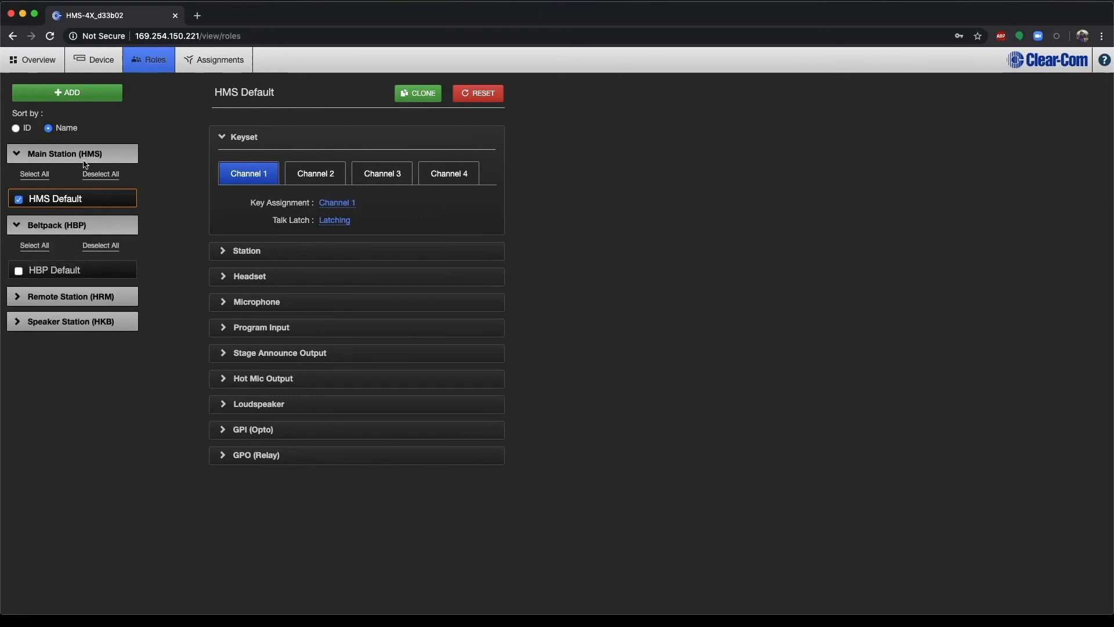
mouse_move(200, 223)
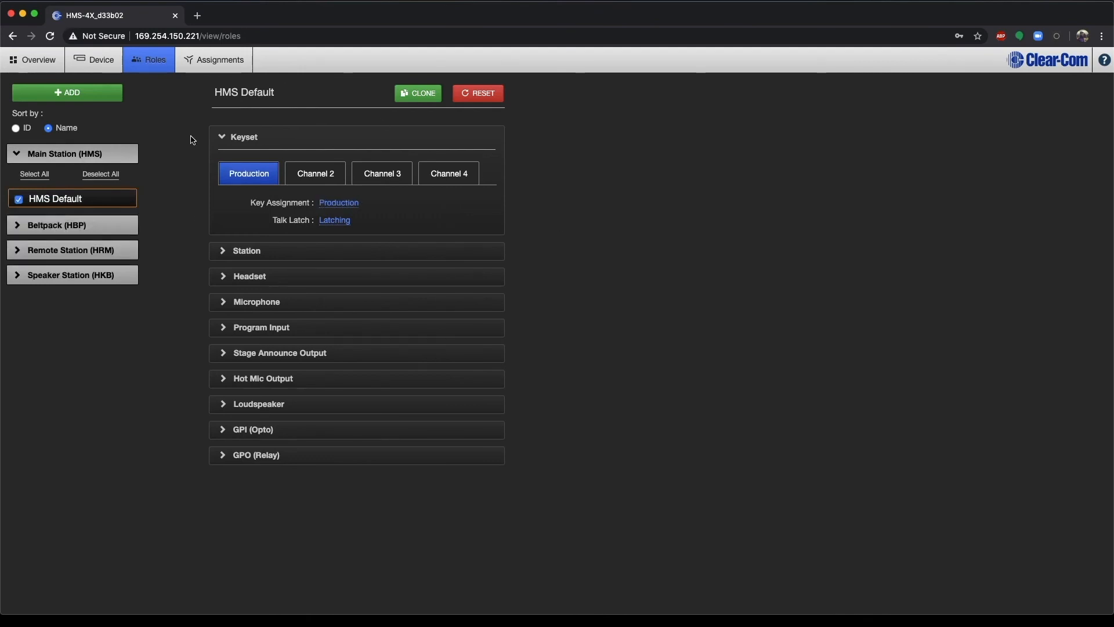
click(214, 60)
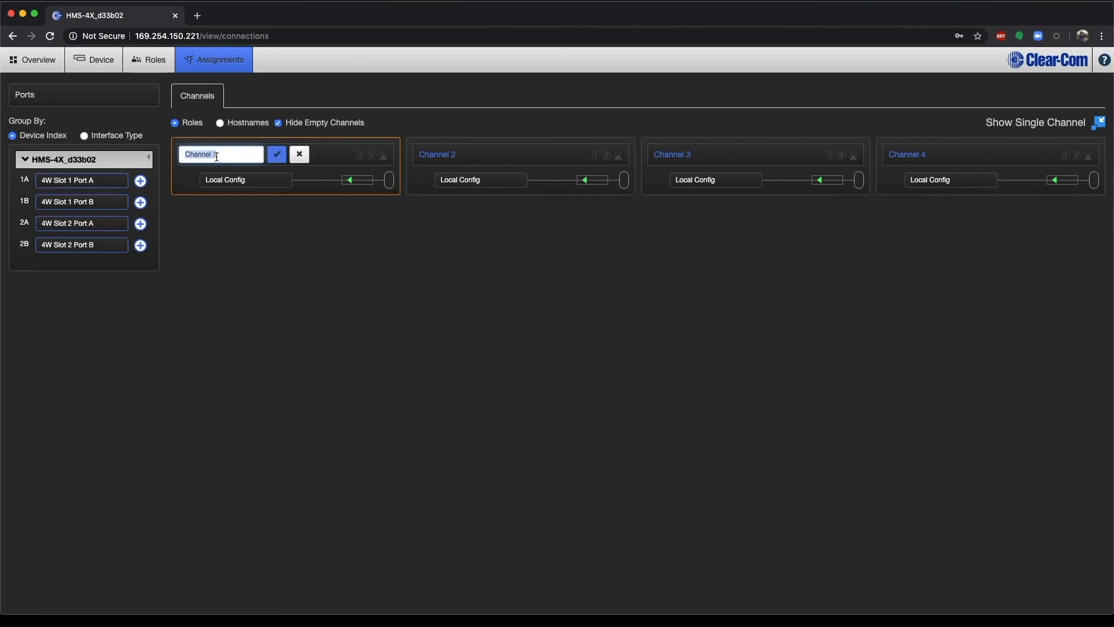
- Rename Channel 1 to Production and assign 4W Slot 1 Port B to Channel 2
text(Production)
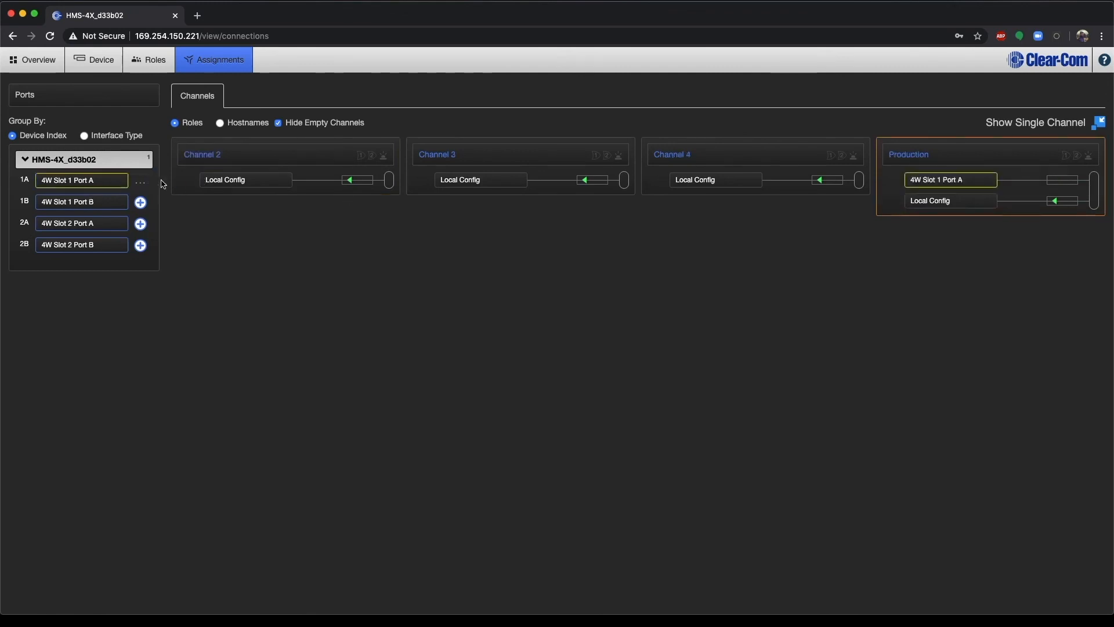
click(140, 202)
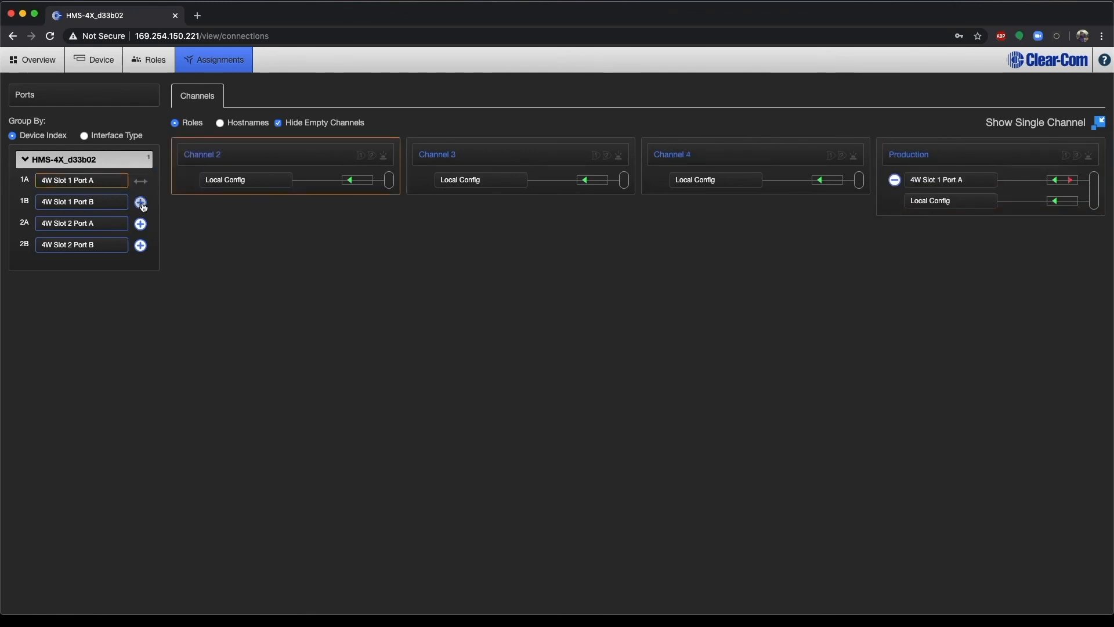
click(140, 205)
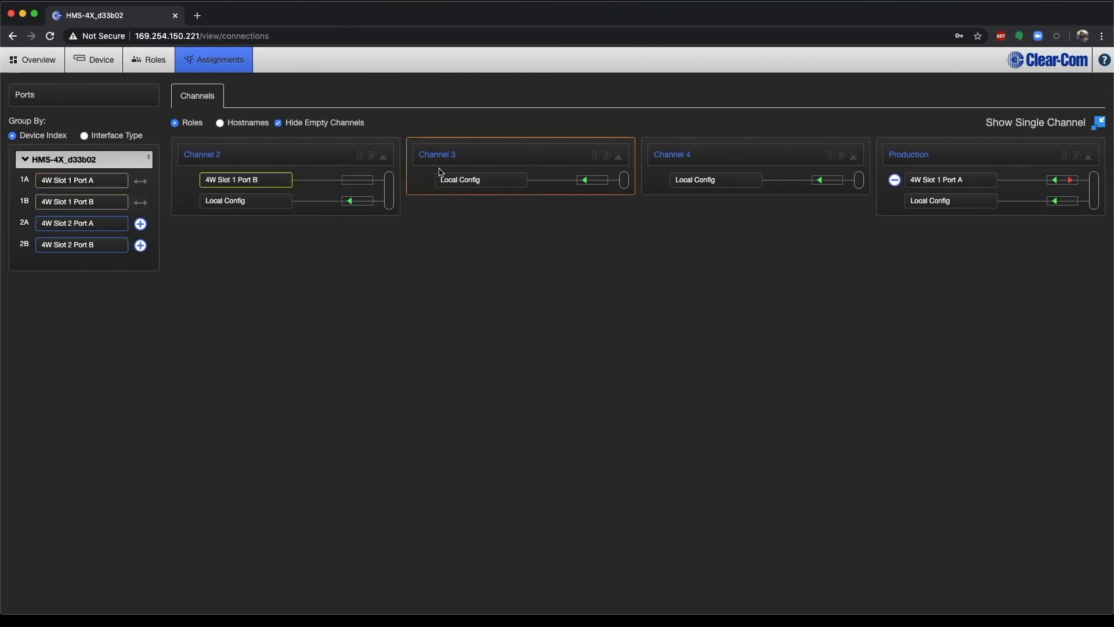